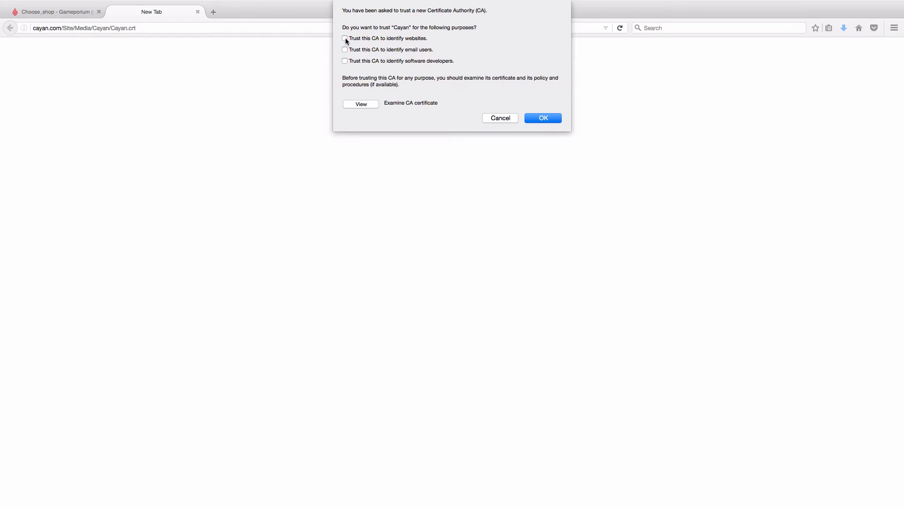
Trust the Cayan certificate authority to identify websites and confirm in Firefox
left_click(344, 38)
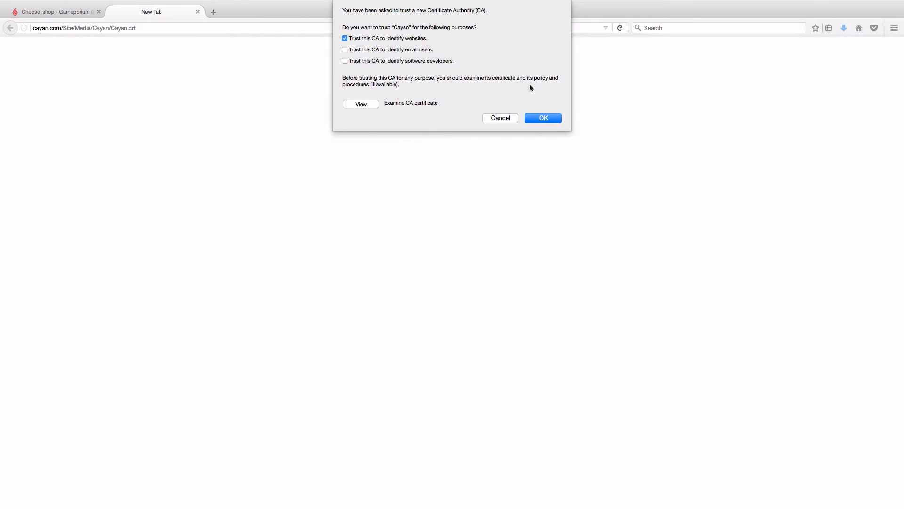
left_click(542, 118)
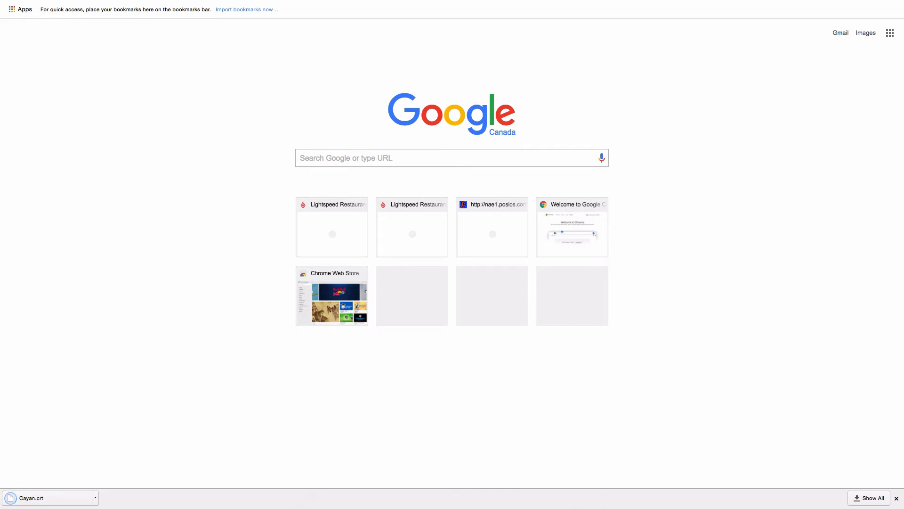
mouse_move(507, 443)
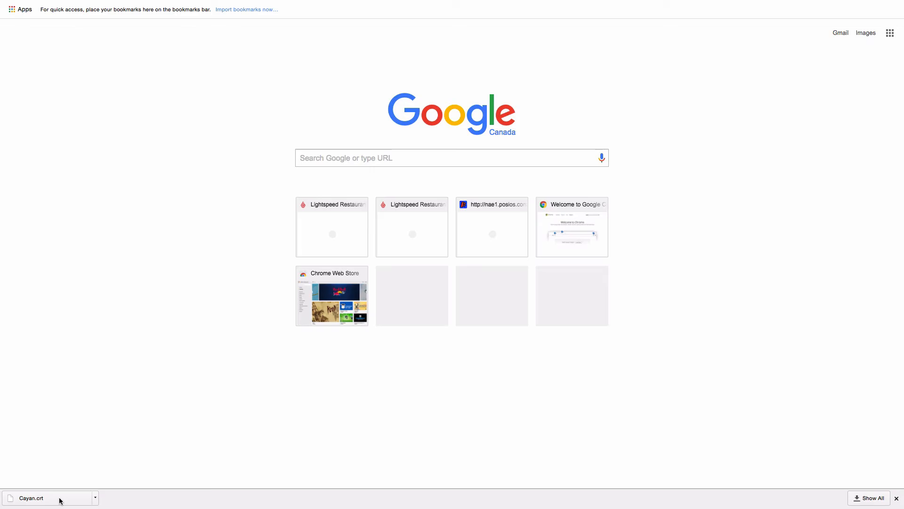
Launch the downloaded Cayan.crt from Chrome's download bar
left_click(33, 495)
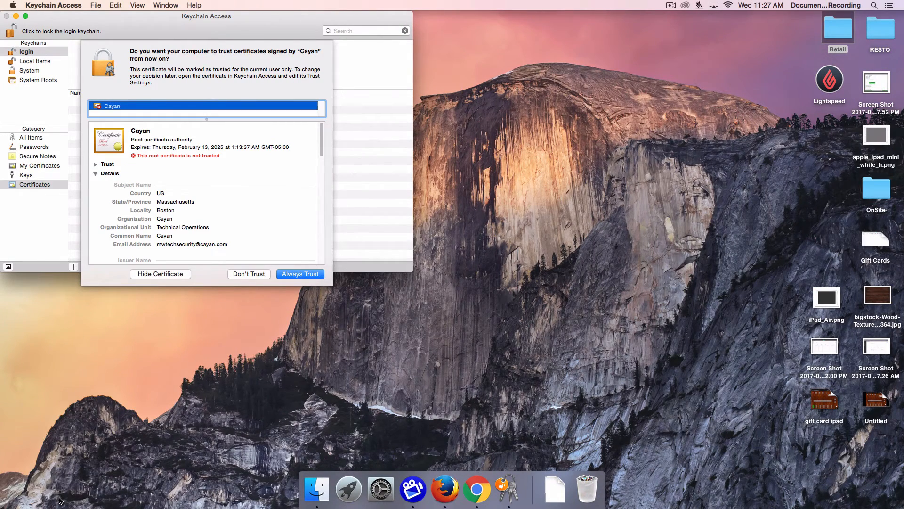
Always trust Cayan-signed certificates in Keychain Access and authorize the settings update
left_click(300, 273)
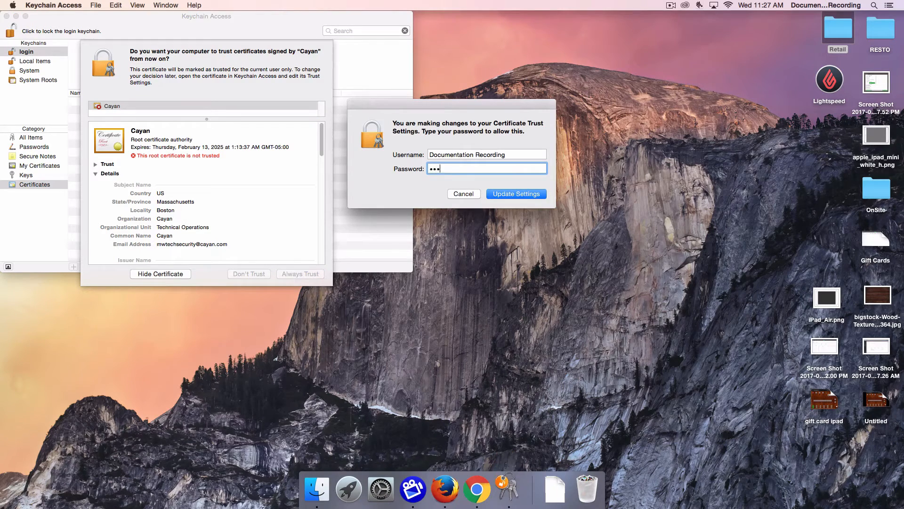
left_click(516, 194)
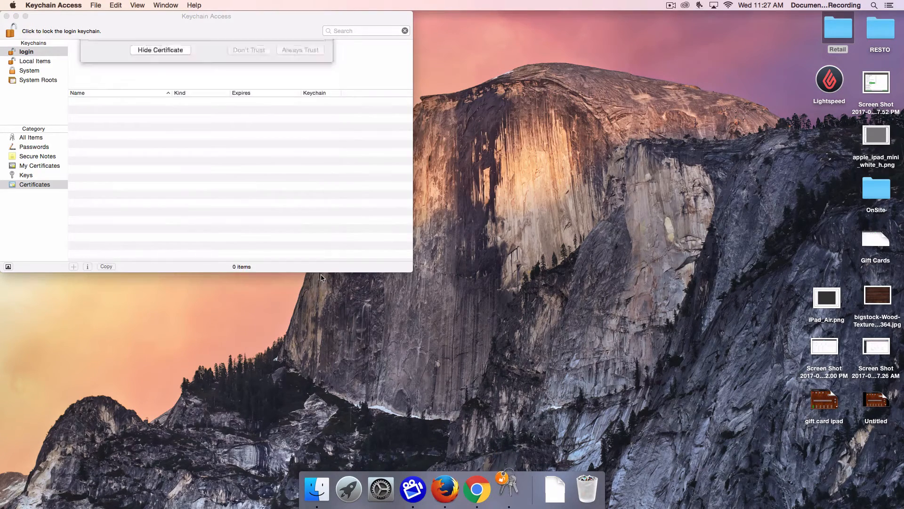
left_click(477, 495)
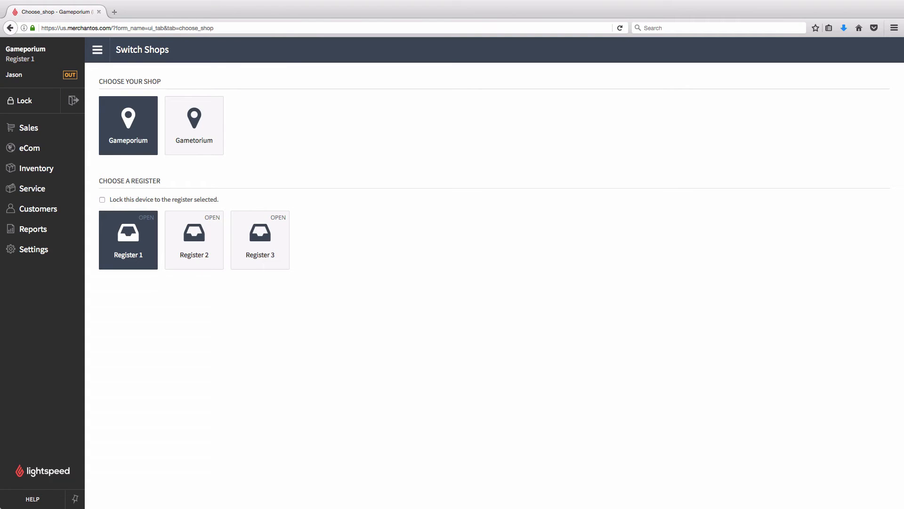
mouse_move(34, 249)
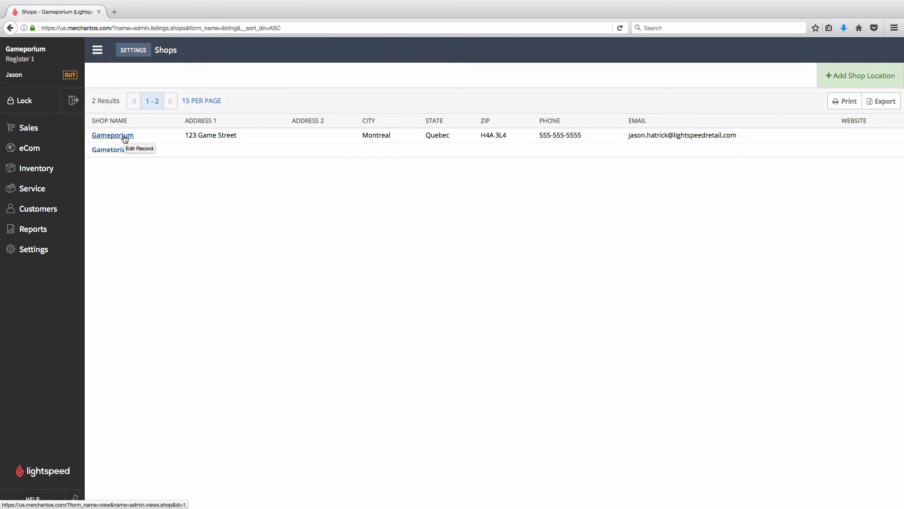
Bring up the Gameporium shop record from Settings > Shops
left_click(113, 135)
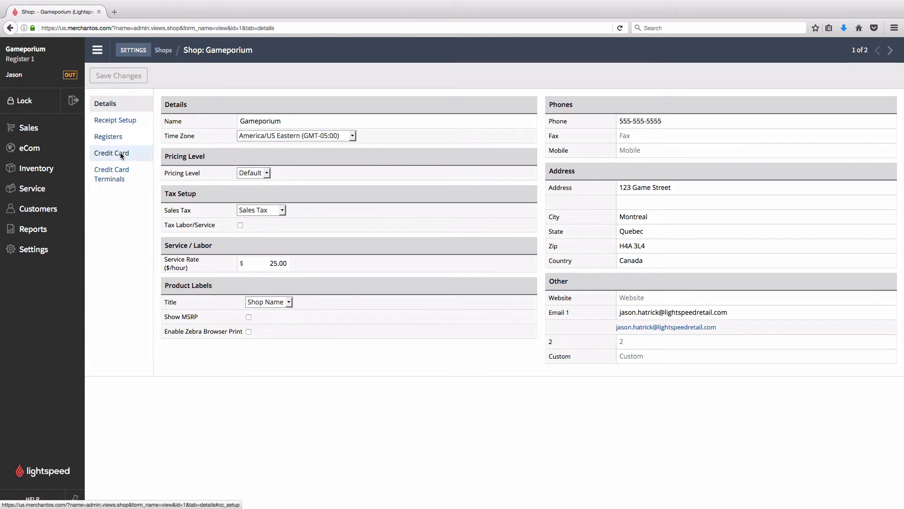
Allow credits without original charge on Gameporium's Cayan gateway and save the changes
left_click(111, 153)
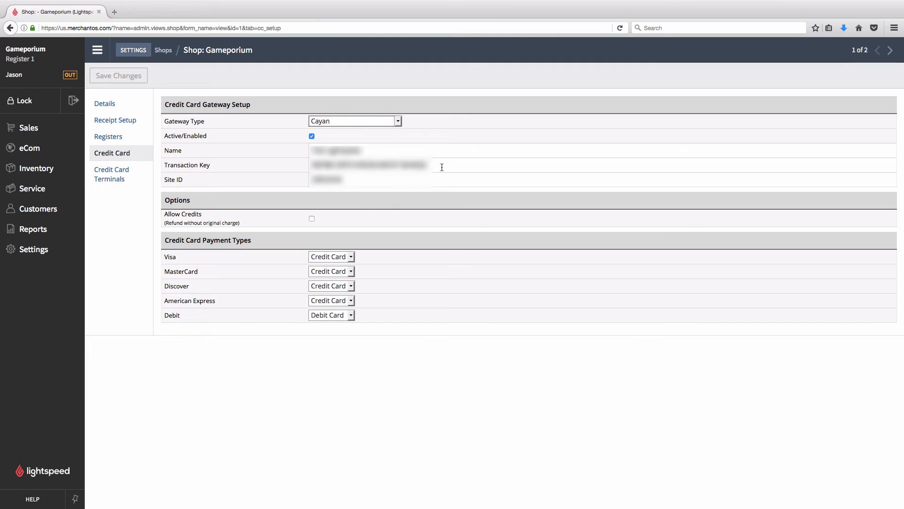
mouse_move(370, 177)
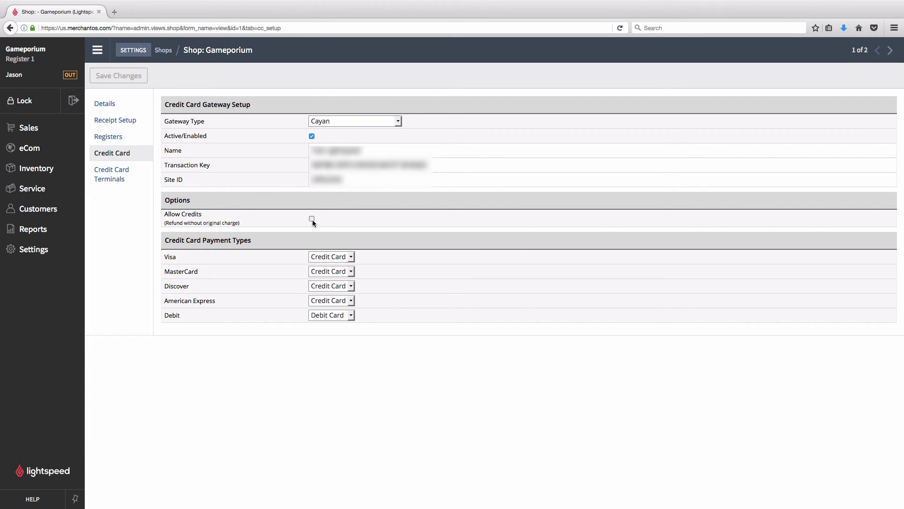
left_click(311, 218)
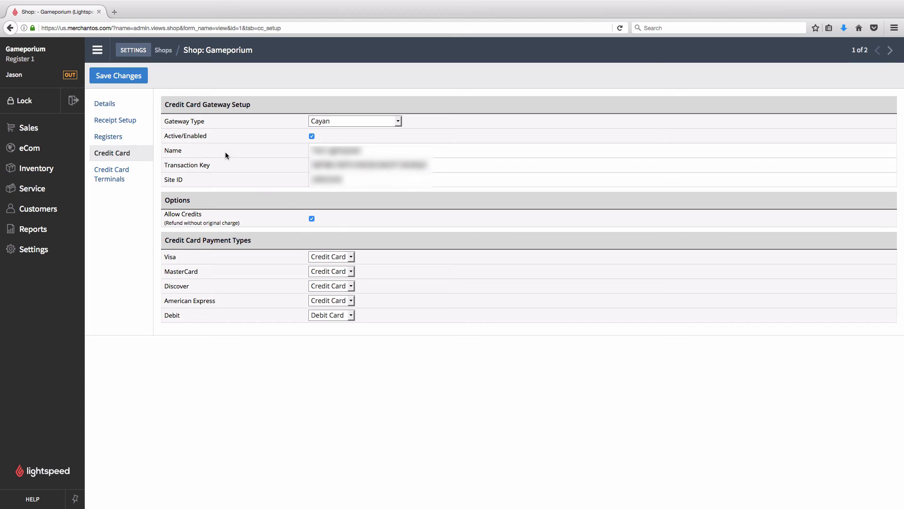
mouse_move(135, 77)
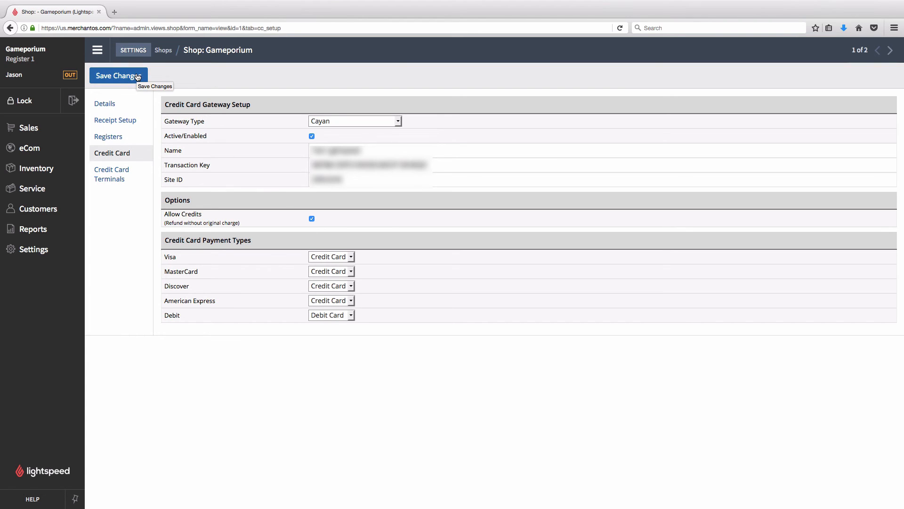
left_click(118, 75)
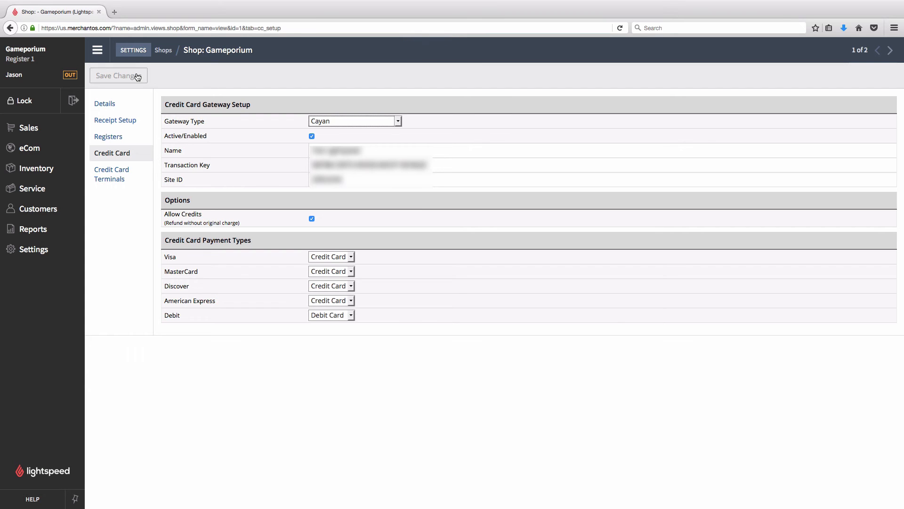
mouse_move(121, 182)
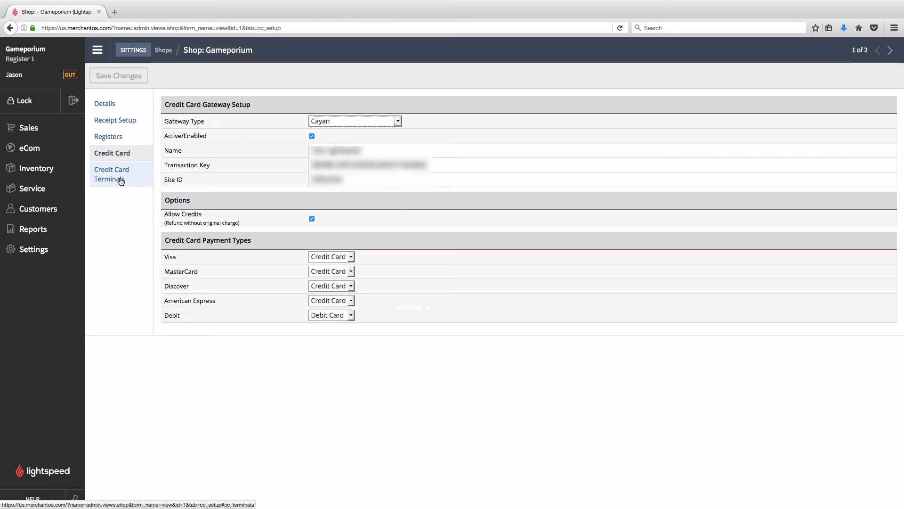
Add a Genius card terminal at 192.168.1.103 to the shop and verify its status is Online
left_click(111, 174)
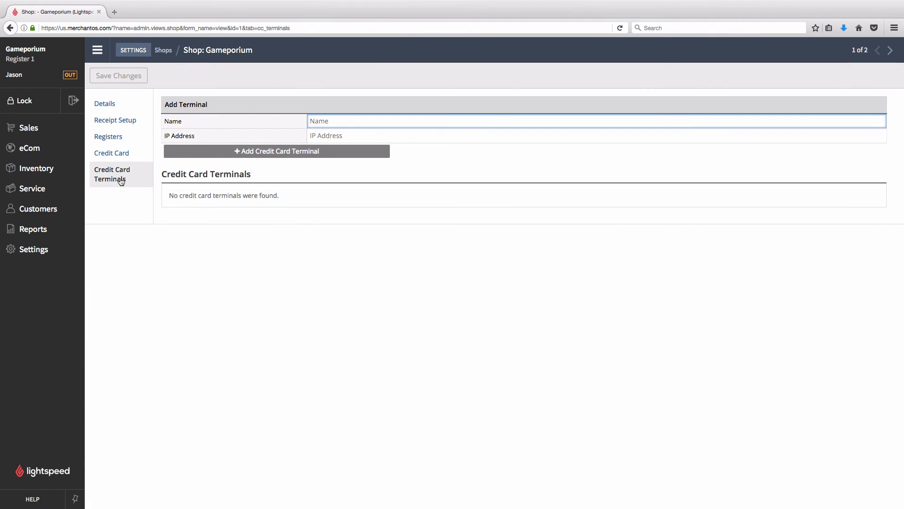
type("Gen")
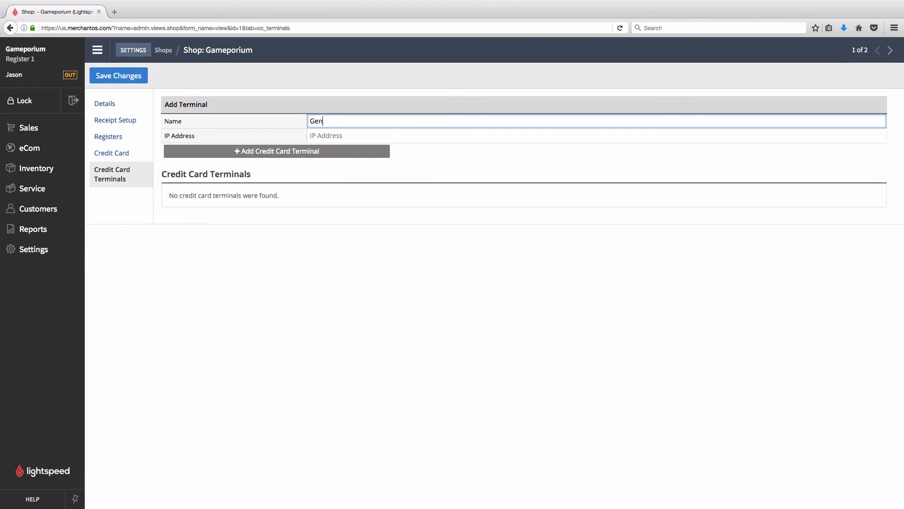
type("ius")
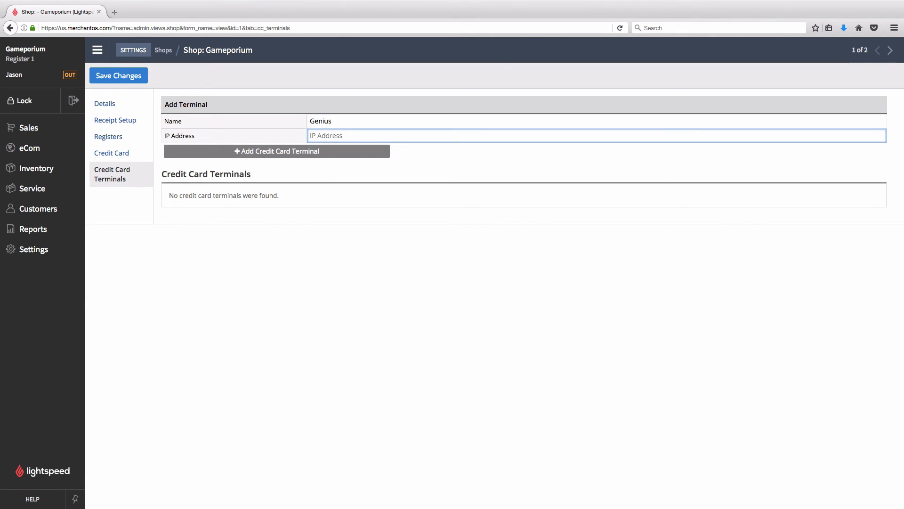
type("192.168.1.")
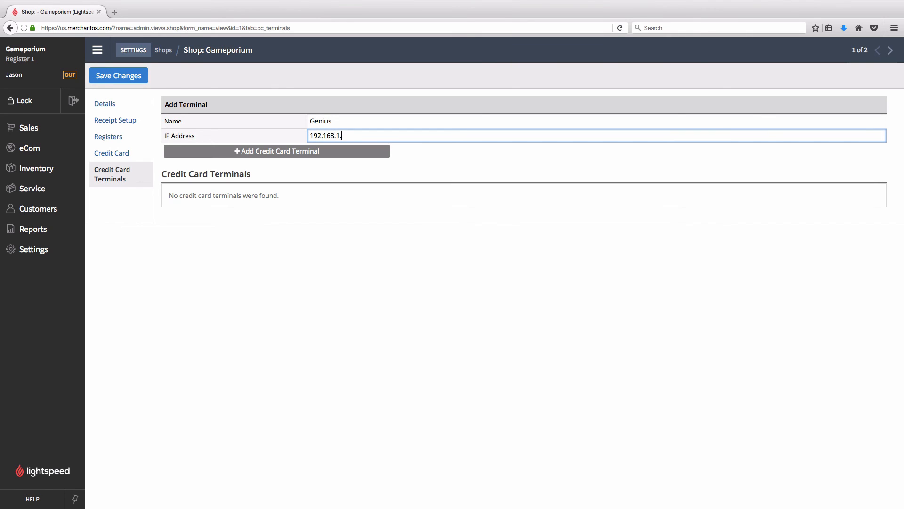
type("103")
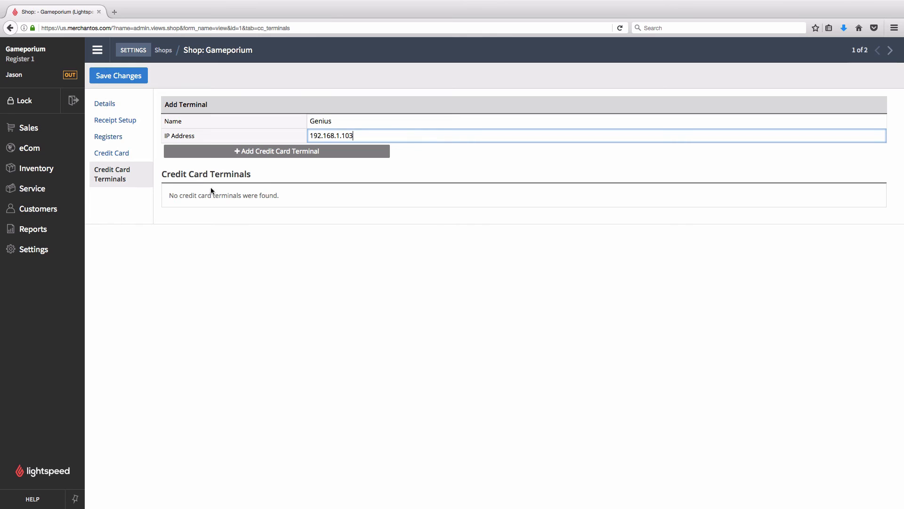
mouse_move(354, 155)
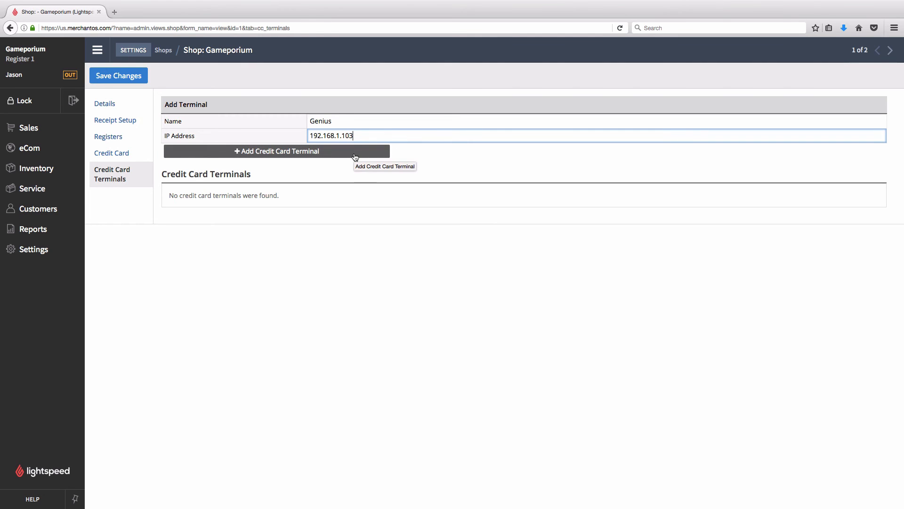
left_click(276, 151)
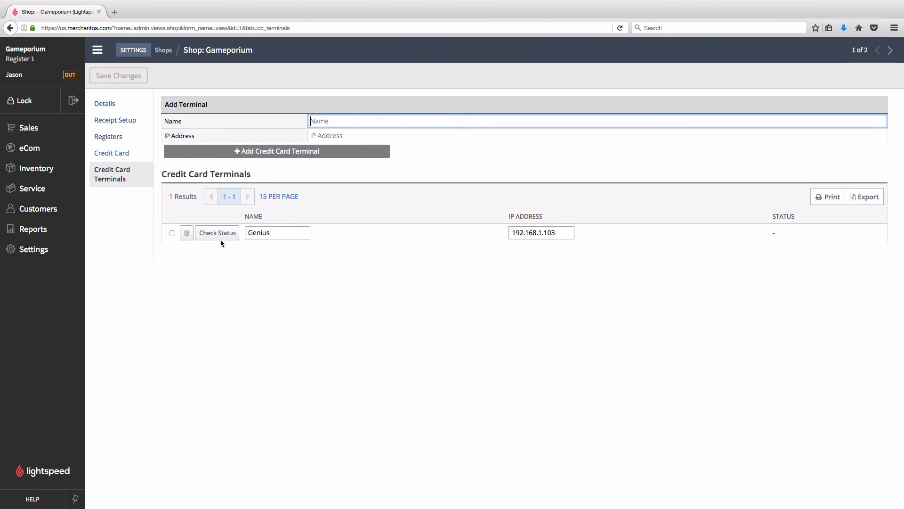
mouse_move(222, 238)
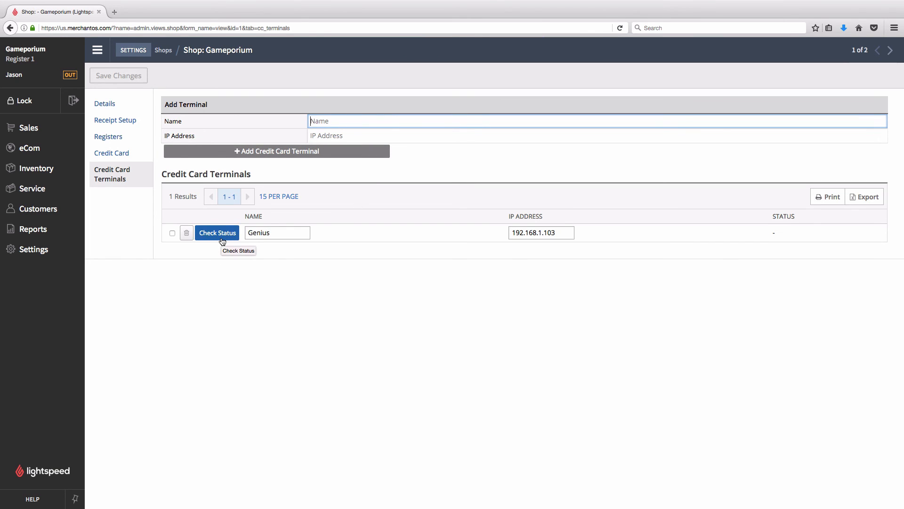
left_click(218, 233)
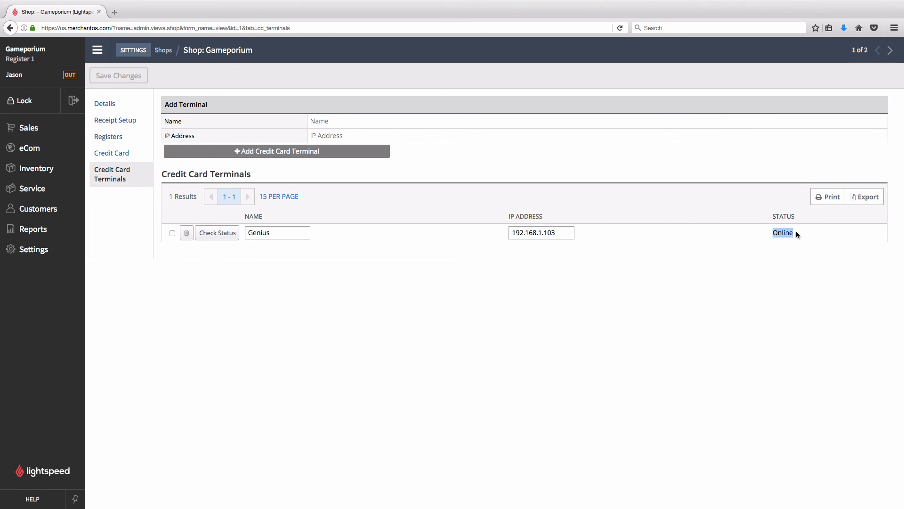
mouse_move(797, 231)
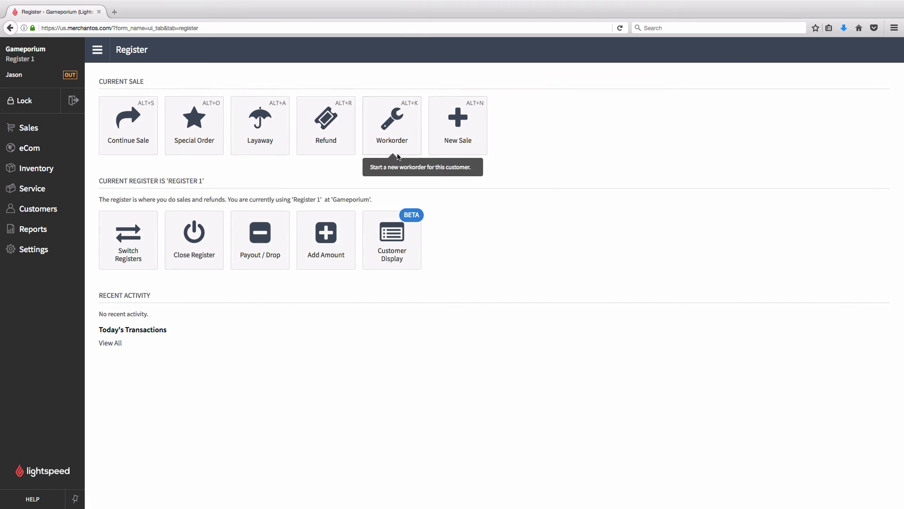
Start a new sale with a miscellaneous 'Test' charge of $1.00, totaling $1.15 with tax
left_click(458, 124)
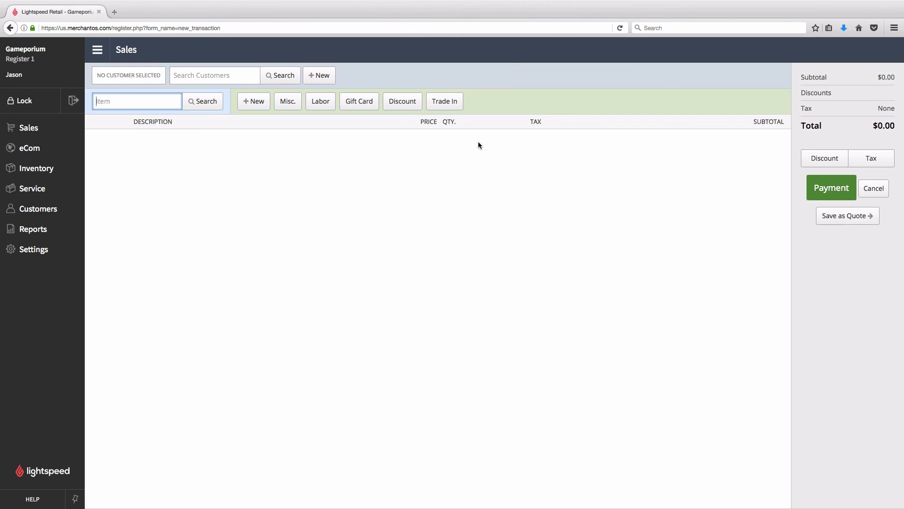
left_click(289, 102)
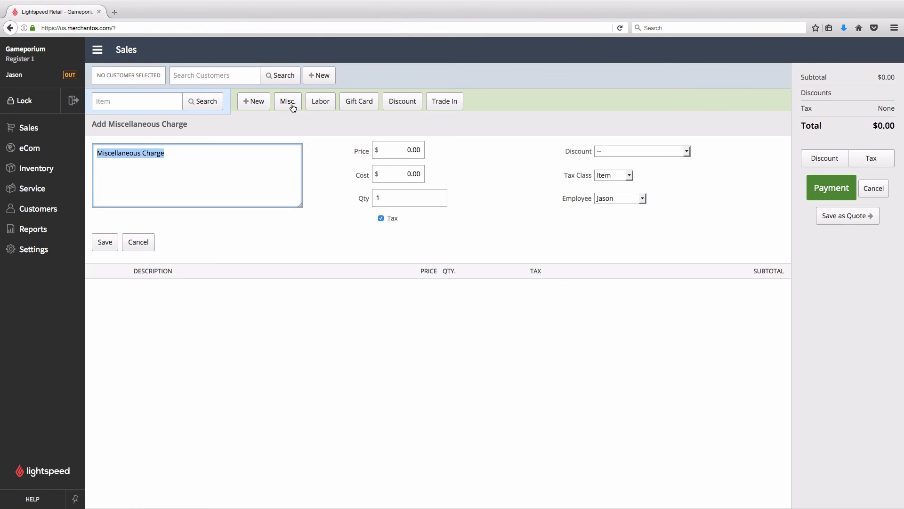
type("Test")
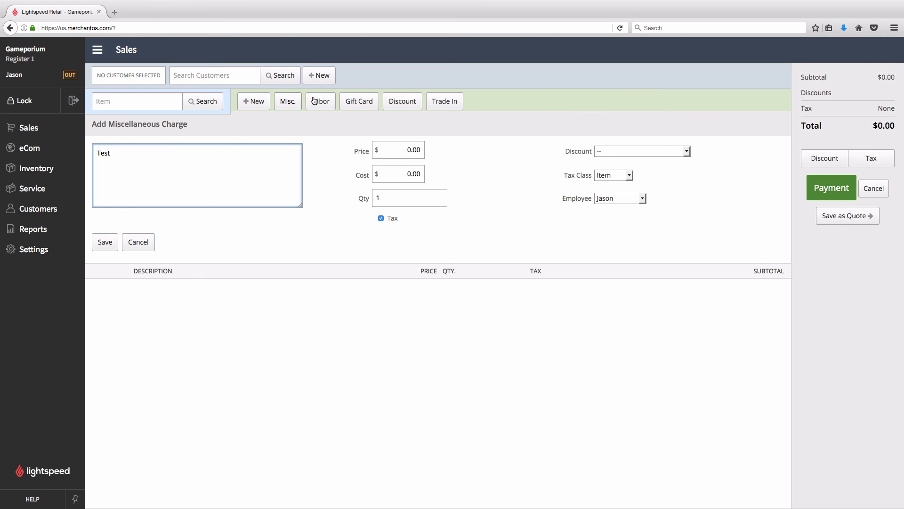
type("1")
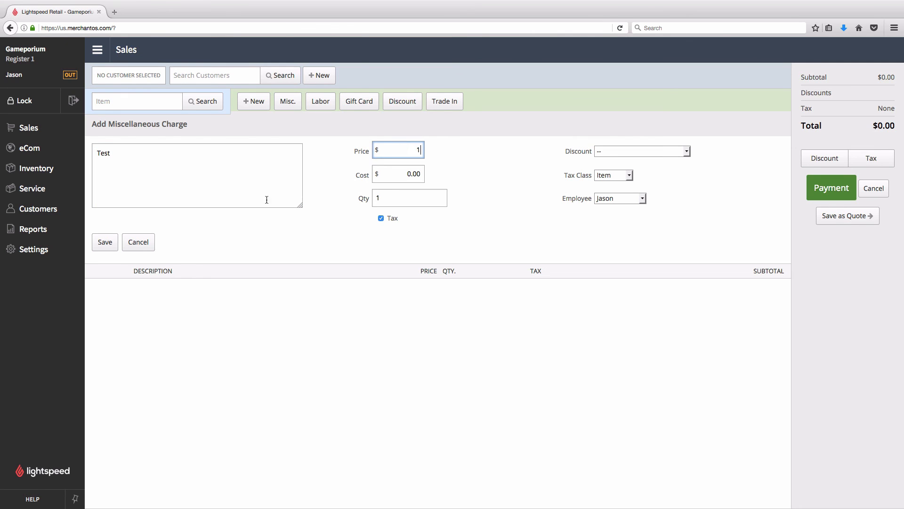
left_click(105, 242)
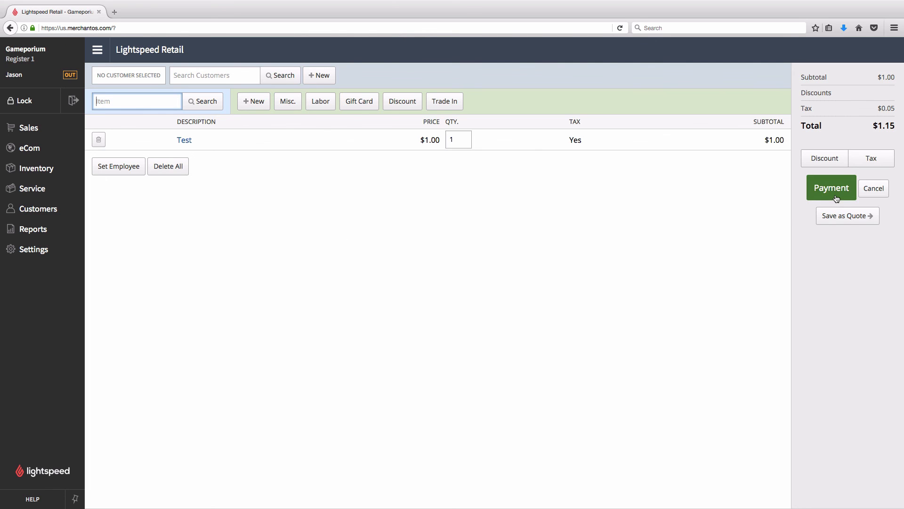
Charge the $1.15 sale by credit/debit on the Genius terminal so it waits for payment
left_click(830, 187)
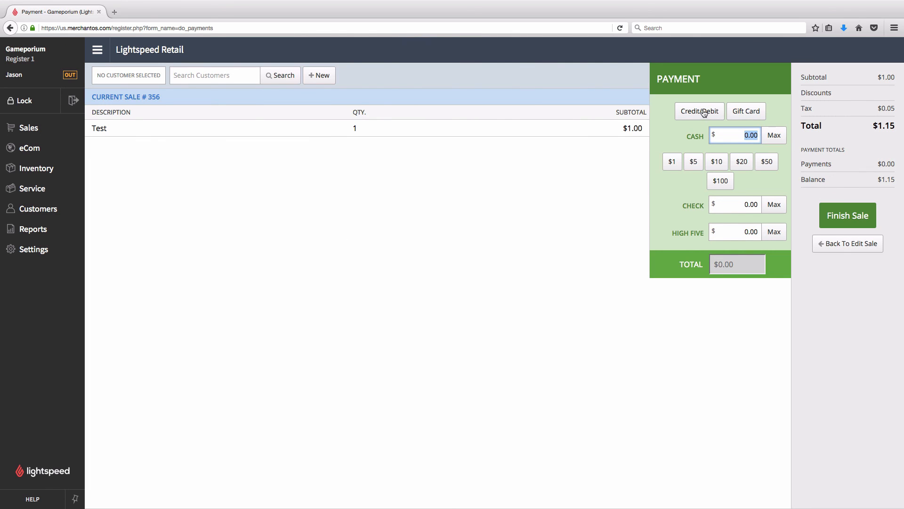
left_click(698, 111)
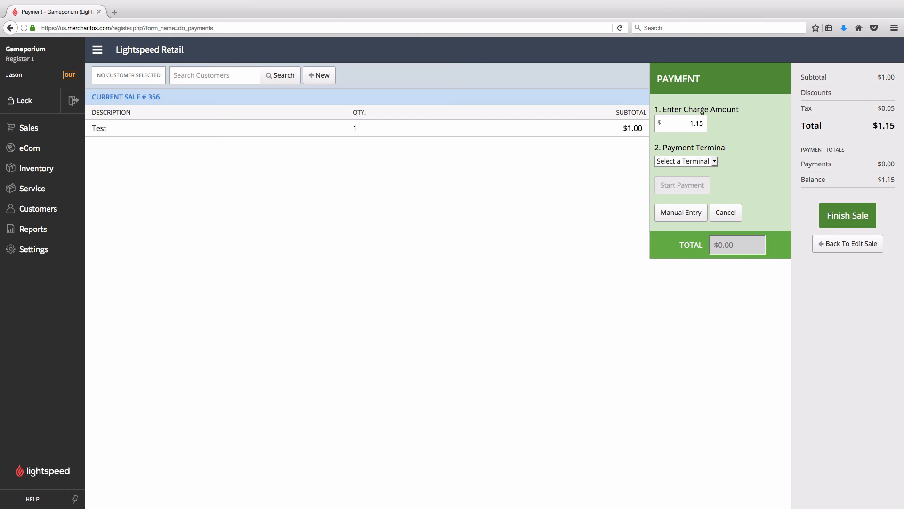
mouse_move(685, 151)
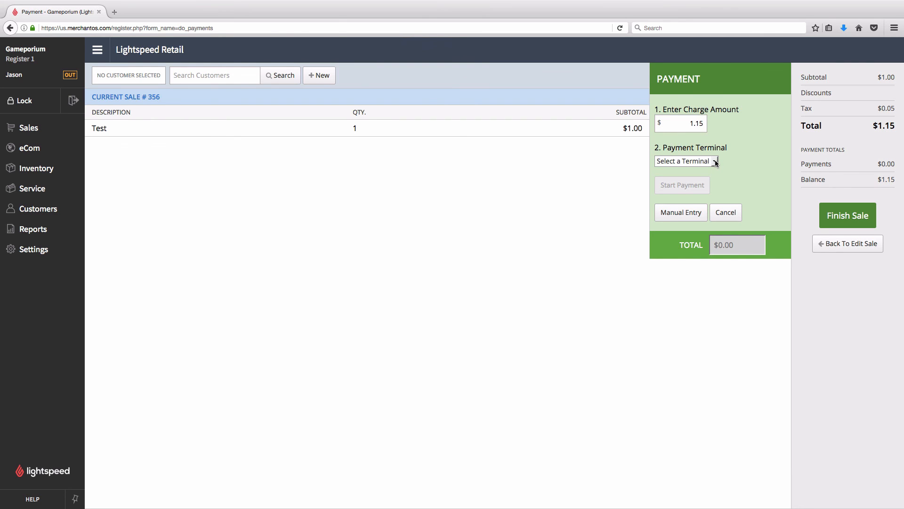
left_click(687, 161)
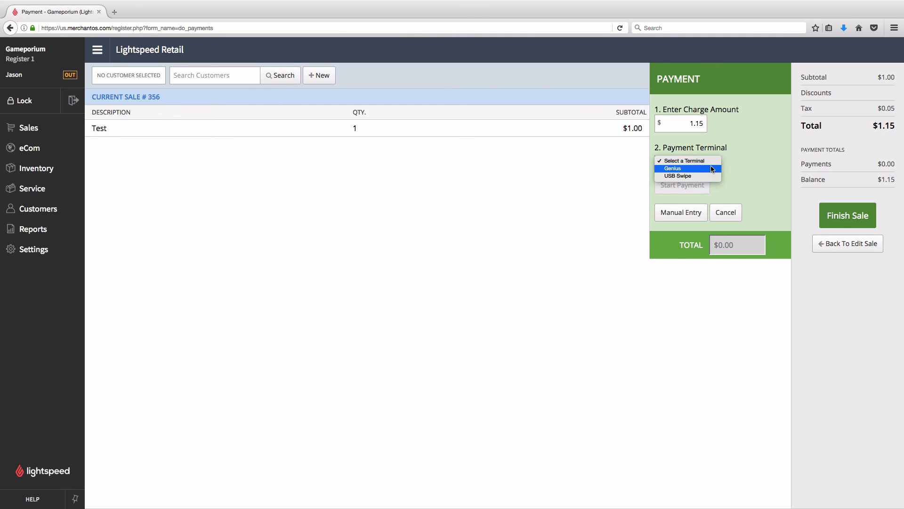
left_click(687, 168)
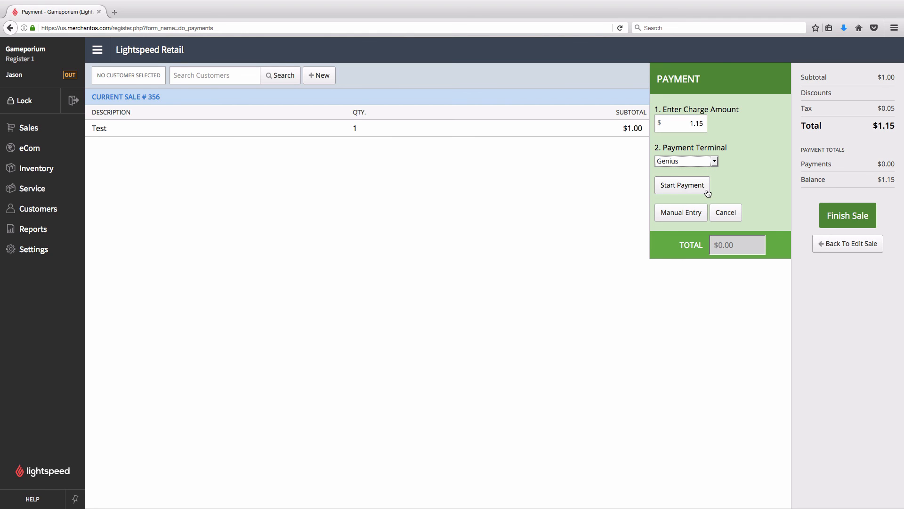
left_click(682, 184)
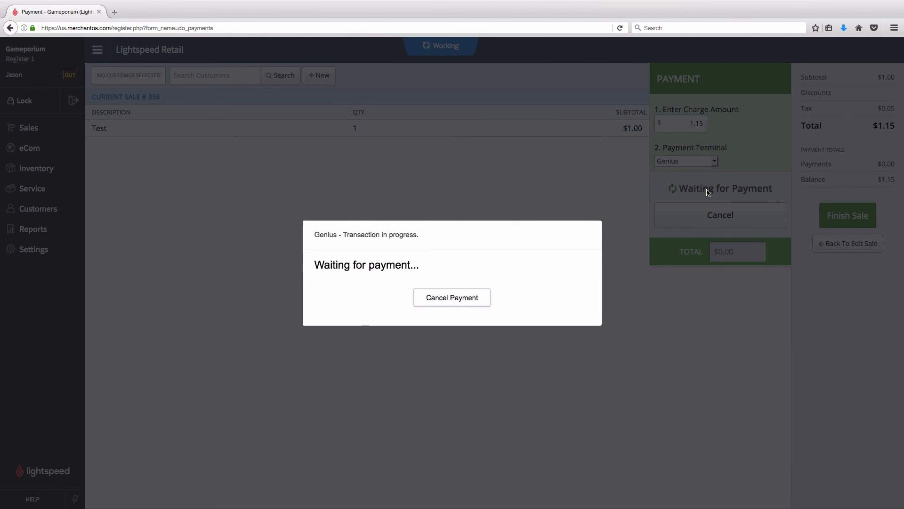